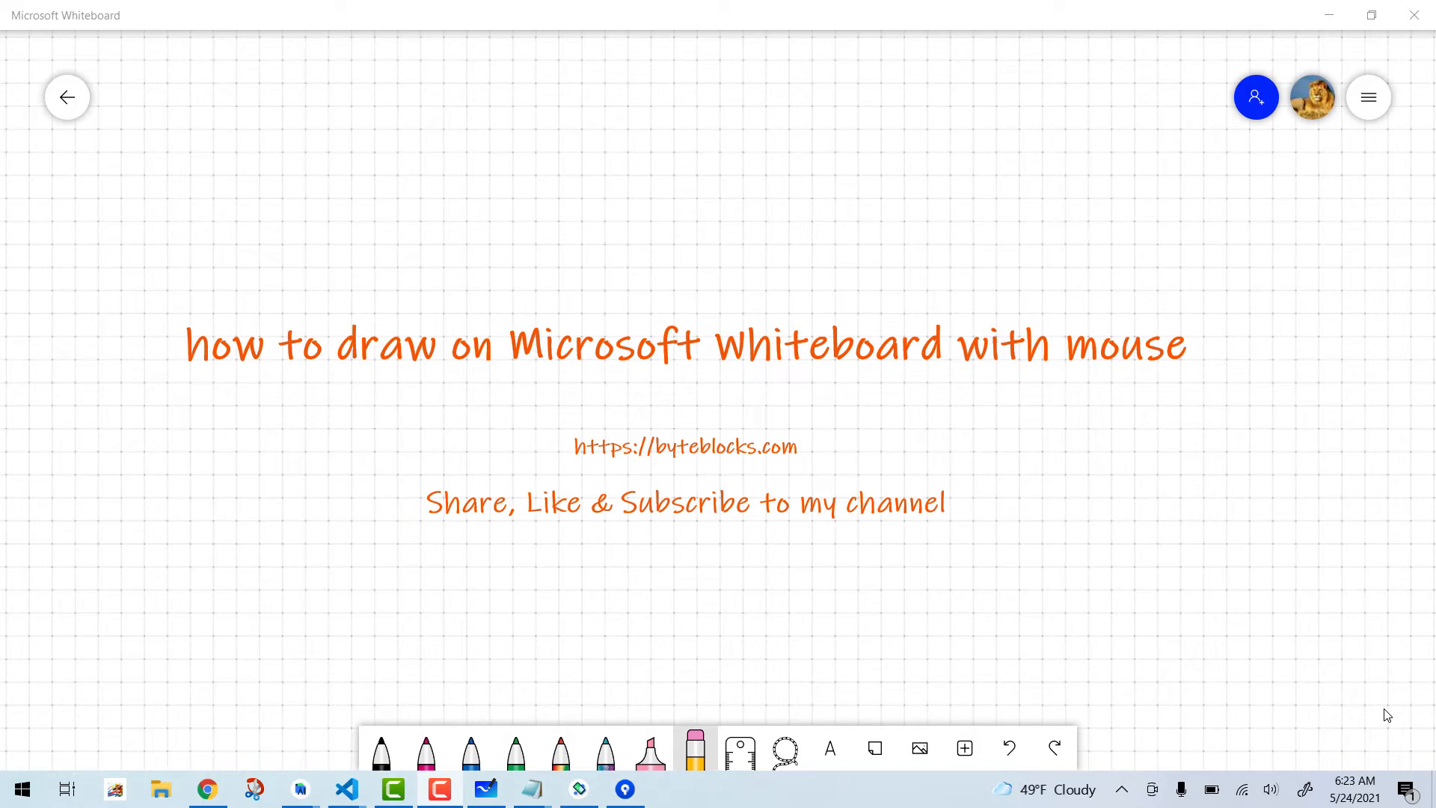
{"action": "mouse_move", "coordinate": [68, 97]}
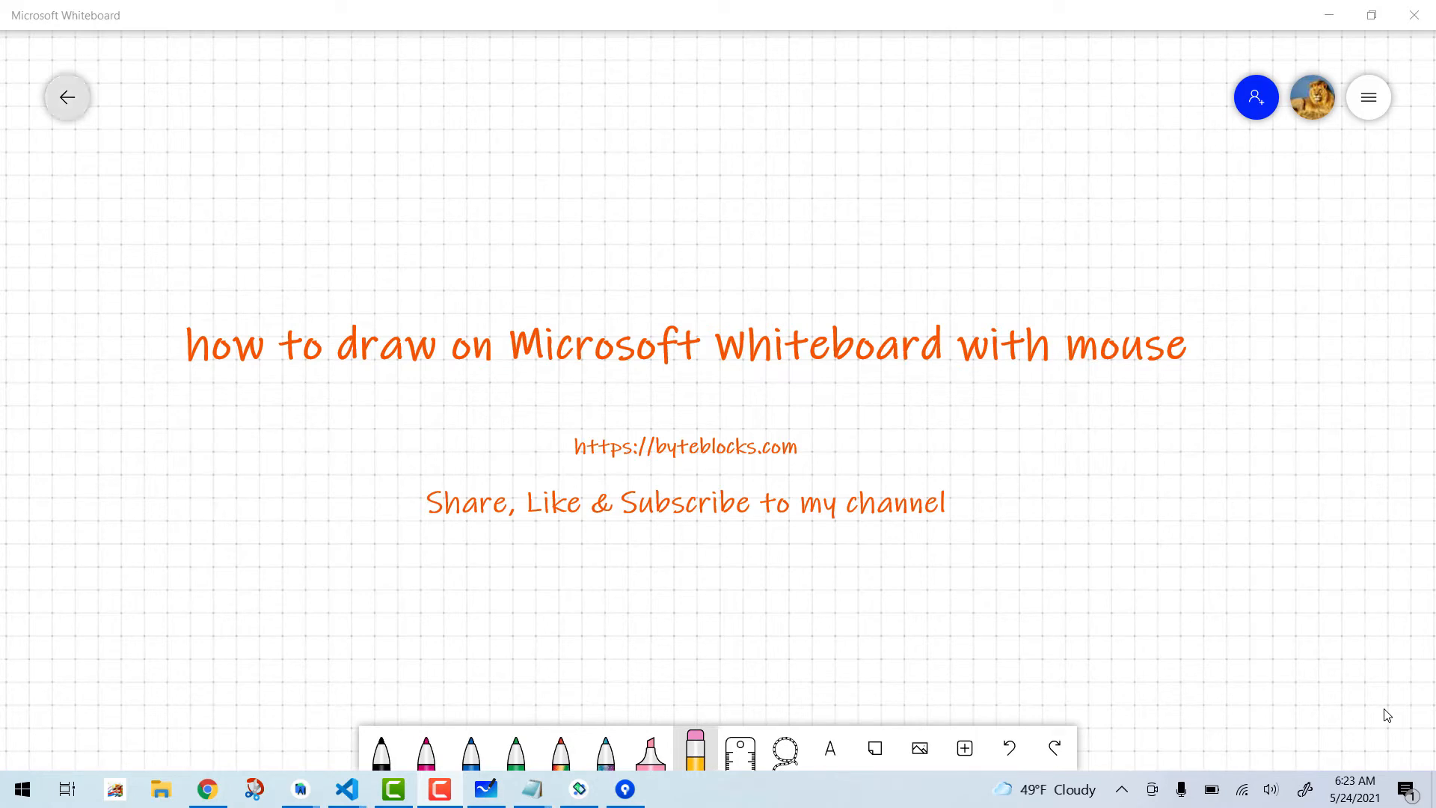
{"action": "mouse_move", "coordinate": [67, 97]}
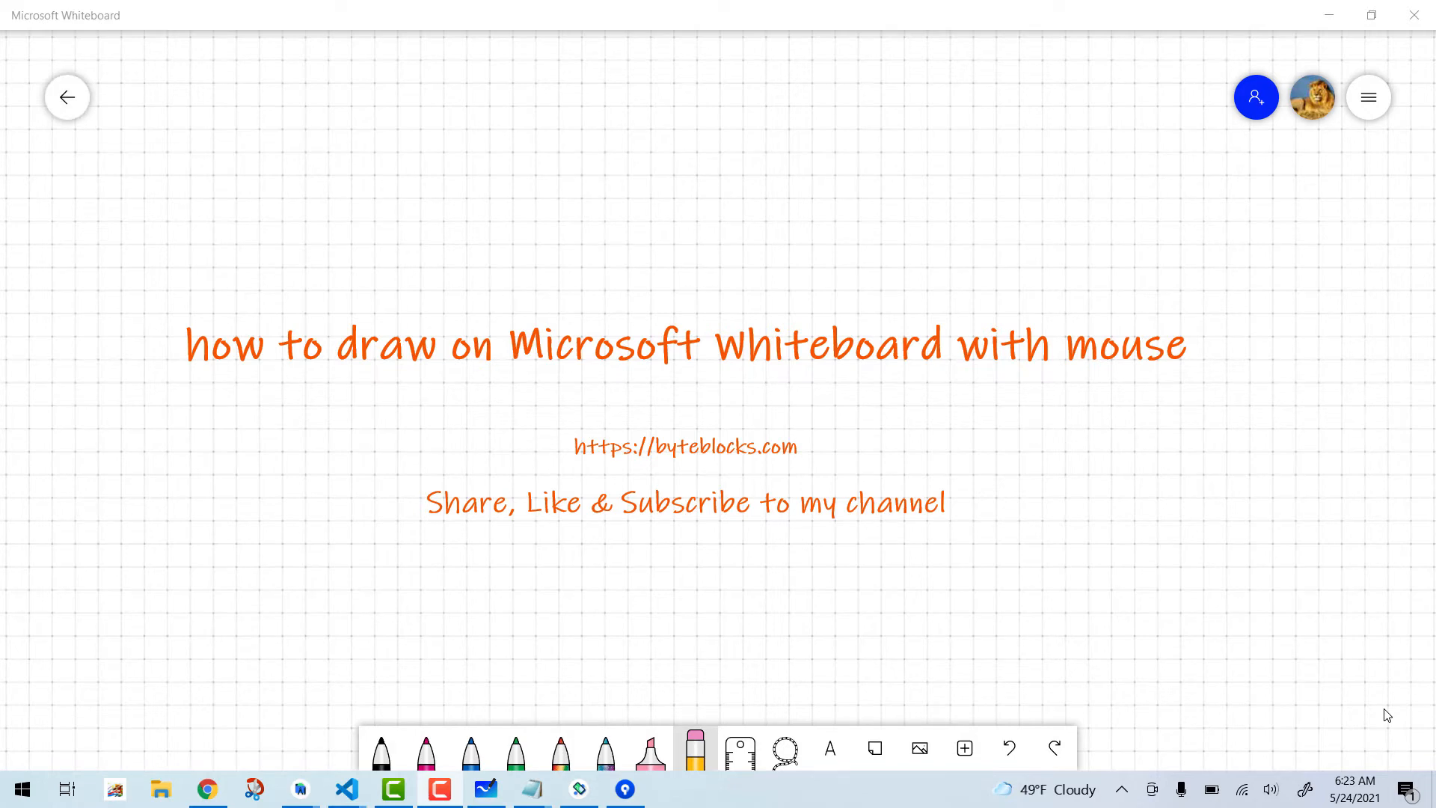
Step: Return to the board list and create a new blank whiteboard
{"action": "left_click", "coordinate": [68, 98]}
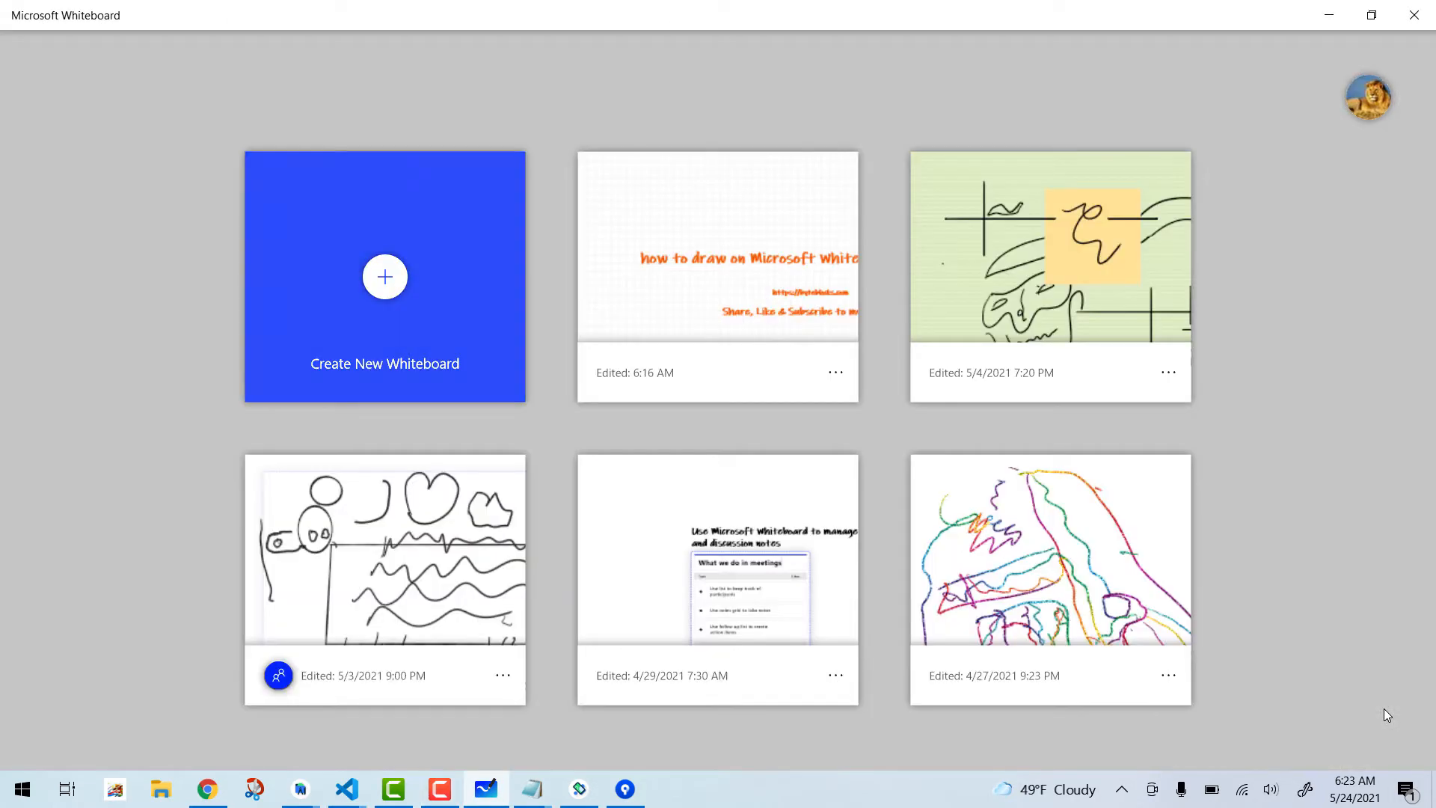
{"action": "left_click", "coordinate": [384, 277]}
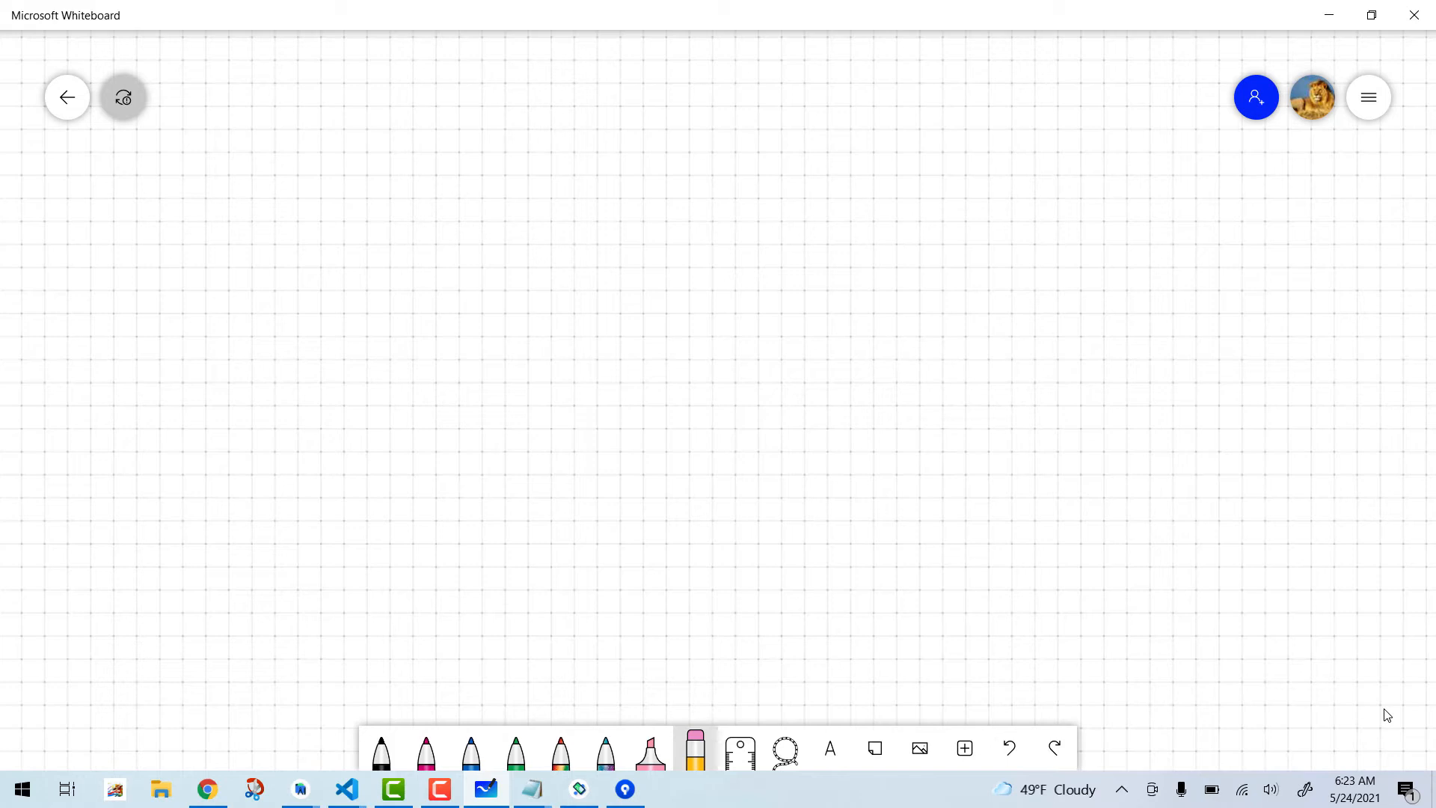
{"action": "left_click", "coordinate": [381, 755]}
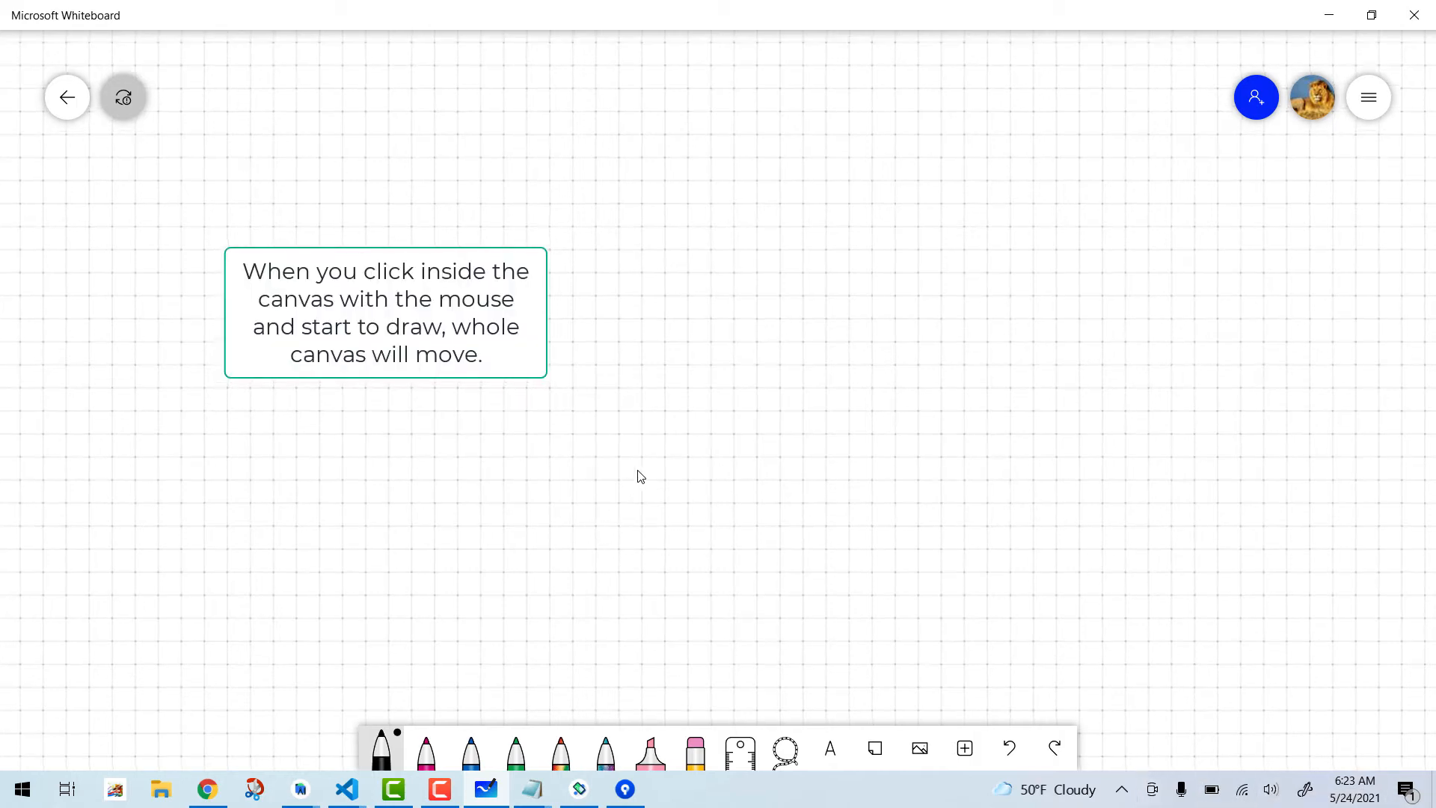
{"action": "mouse_move", "coordinate": [680, 440]}
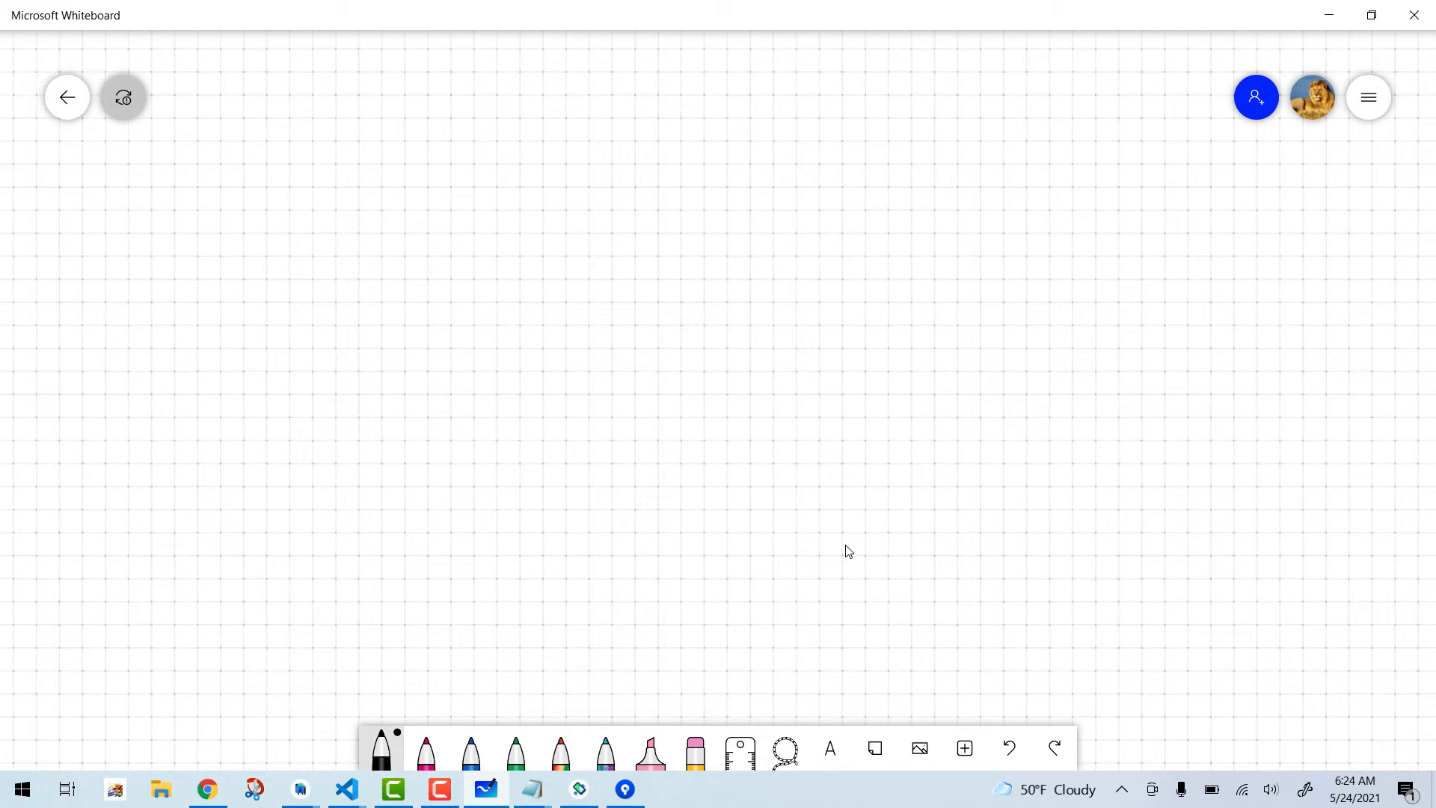
{"action": "mouse_move", "coordinate": [1406, 180]}
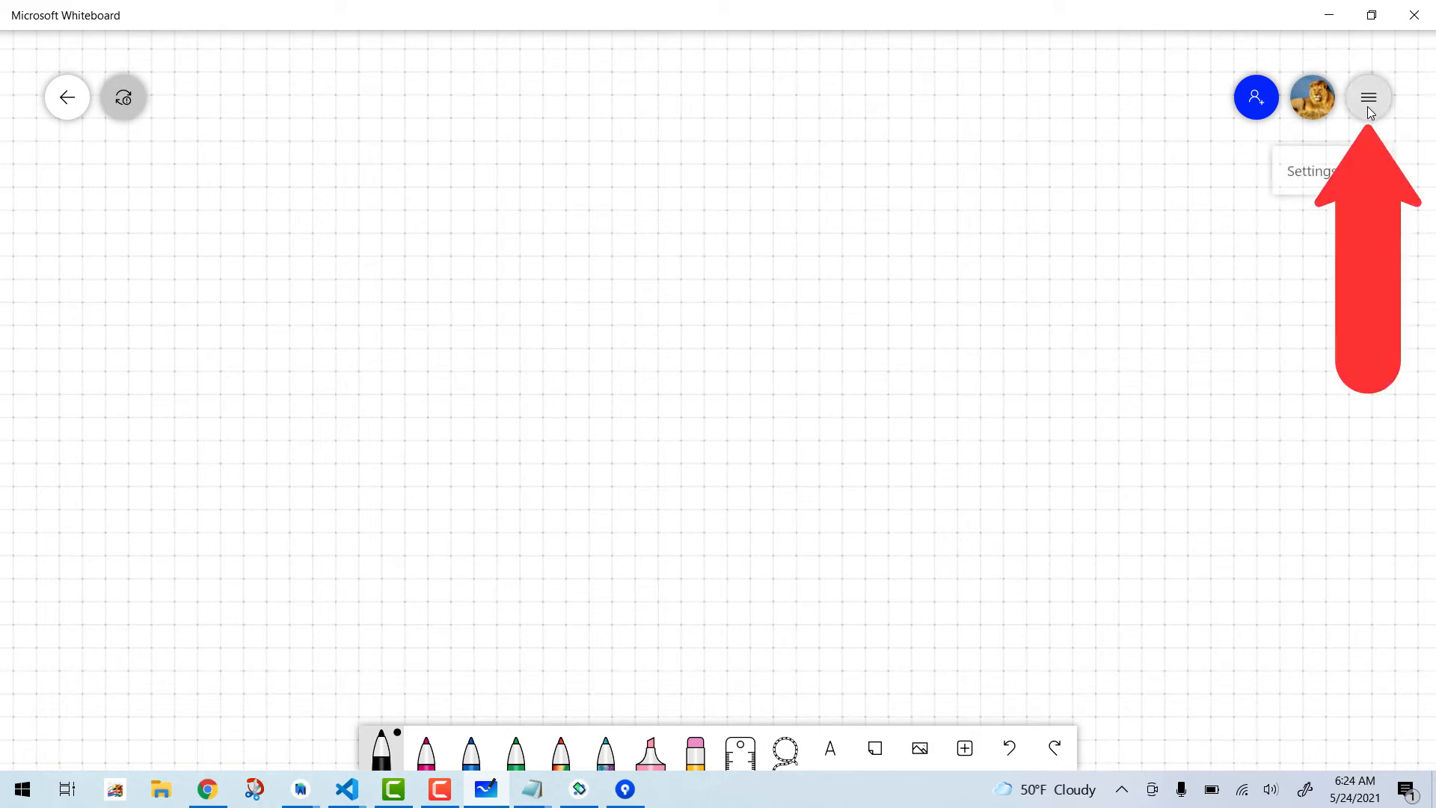
Step: Switch Active pen off in Settings and close the Settings pane
{"action": "left_click", "coordinate": [1368, 97]}
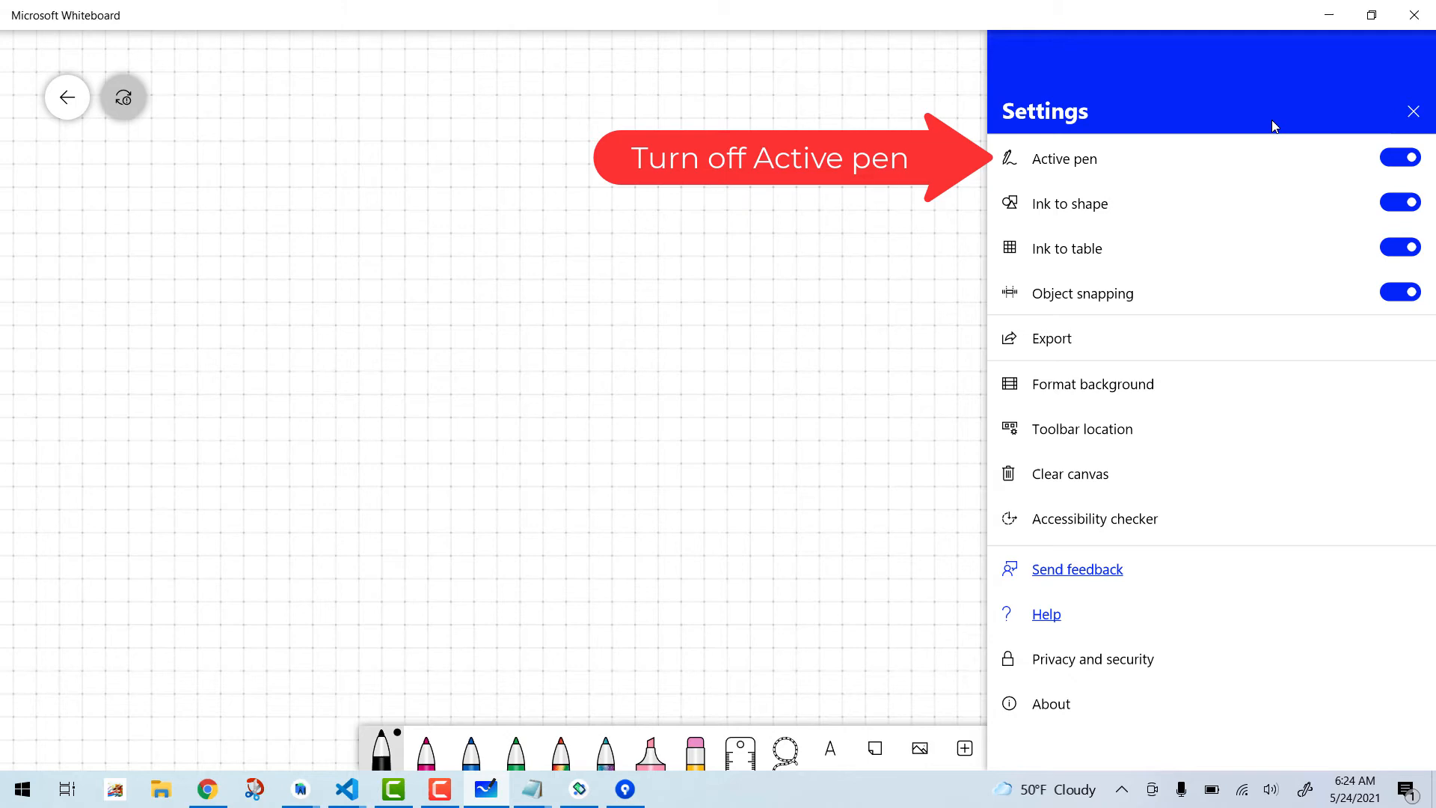
{"action": "mouse_move", "coordinate": [1341, 135]}
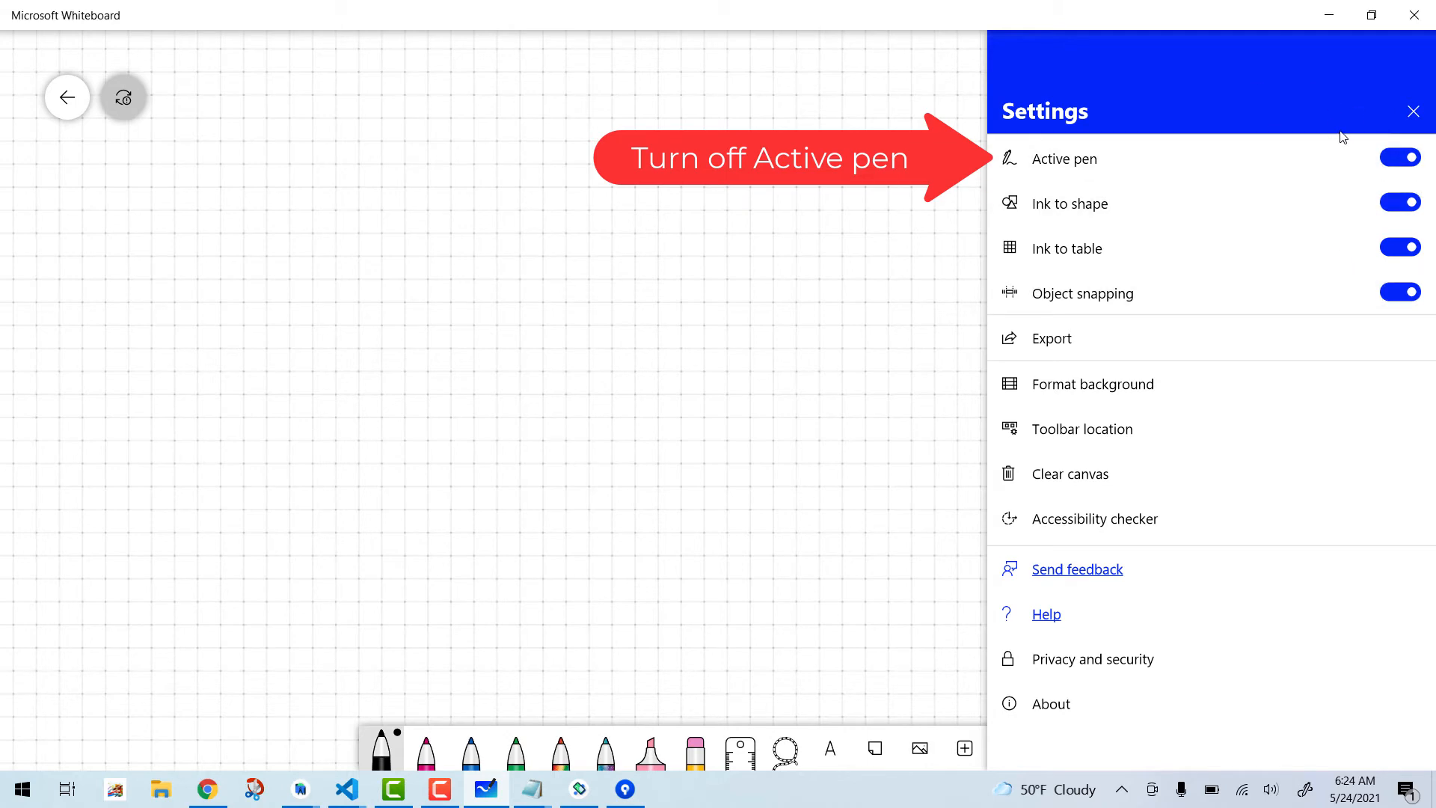
{"action": "left_click", "coordinate": [1400, 157]}
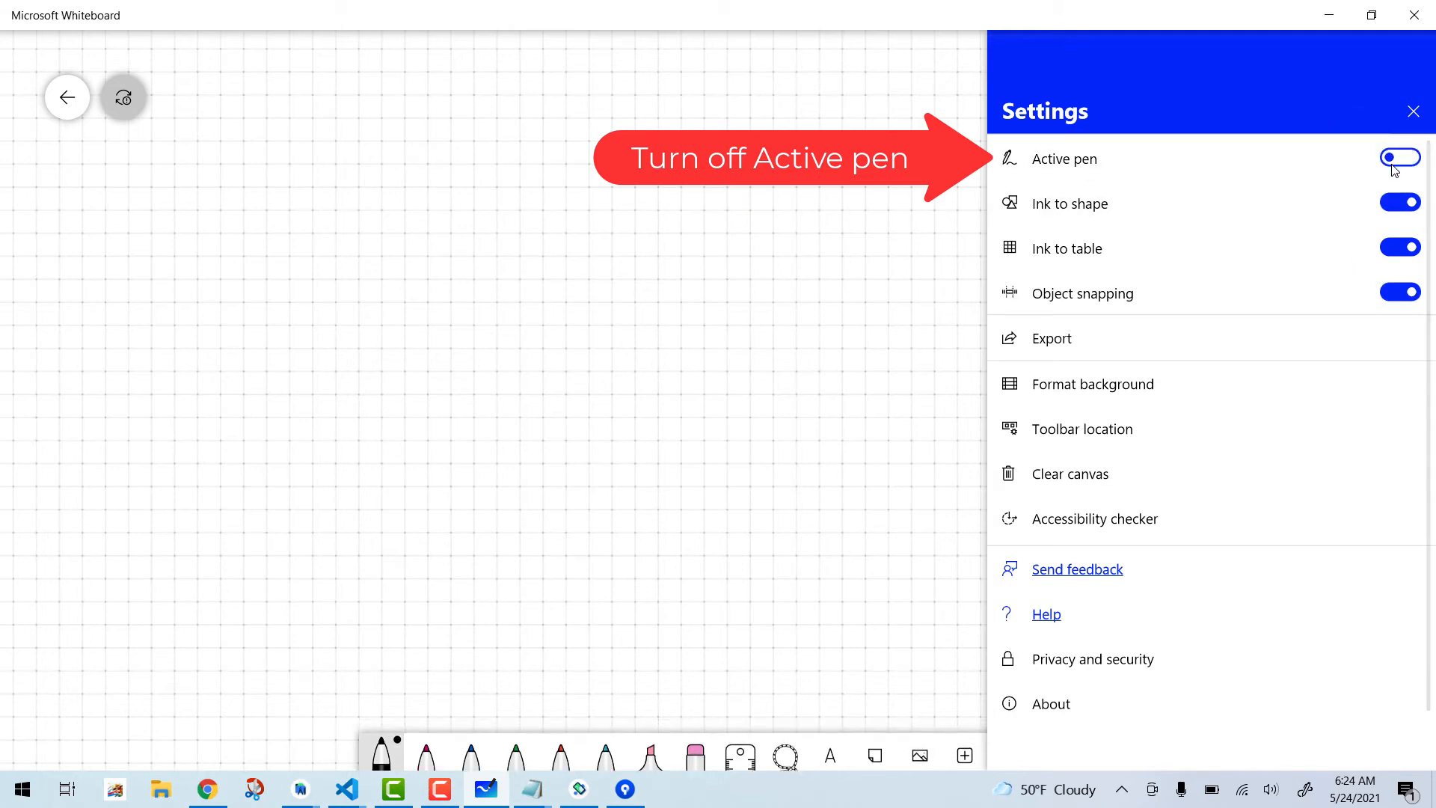
{"action": "left_click", "coordinate": [1399, 157]}
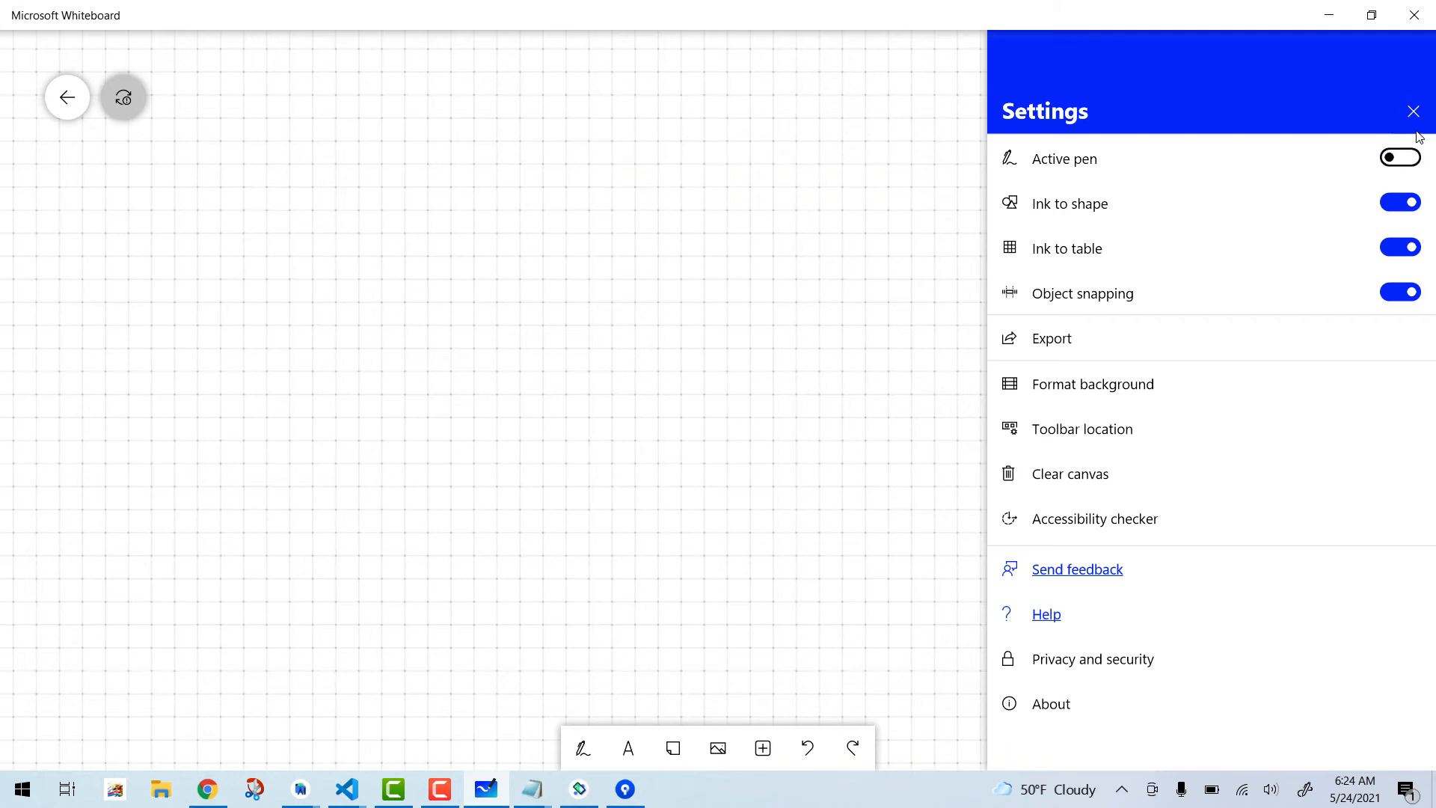
{"action": "mouse_move", "coordinate": [1413, 116]}
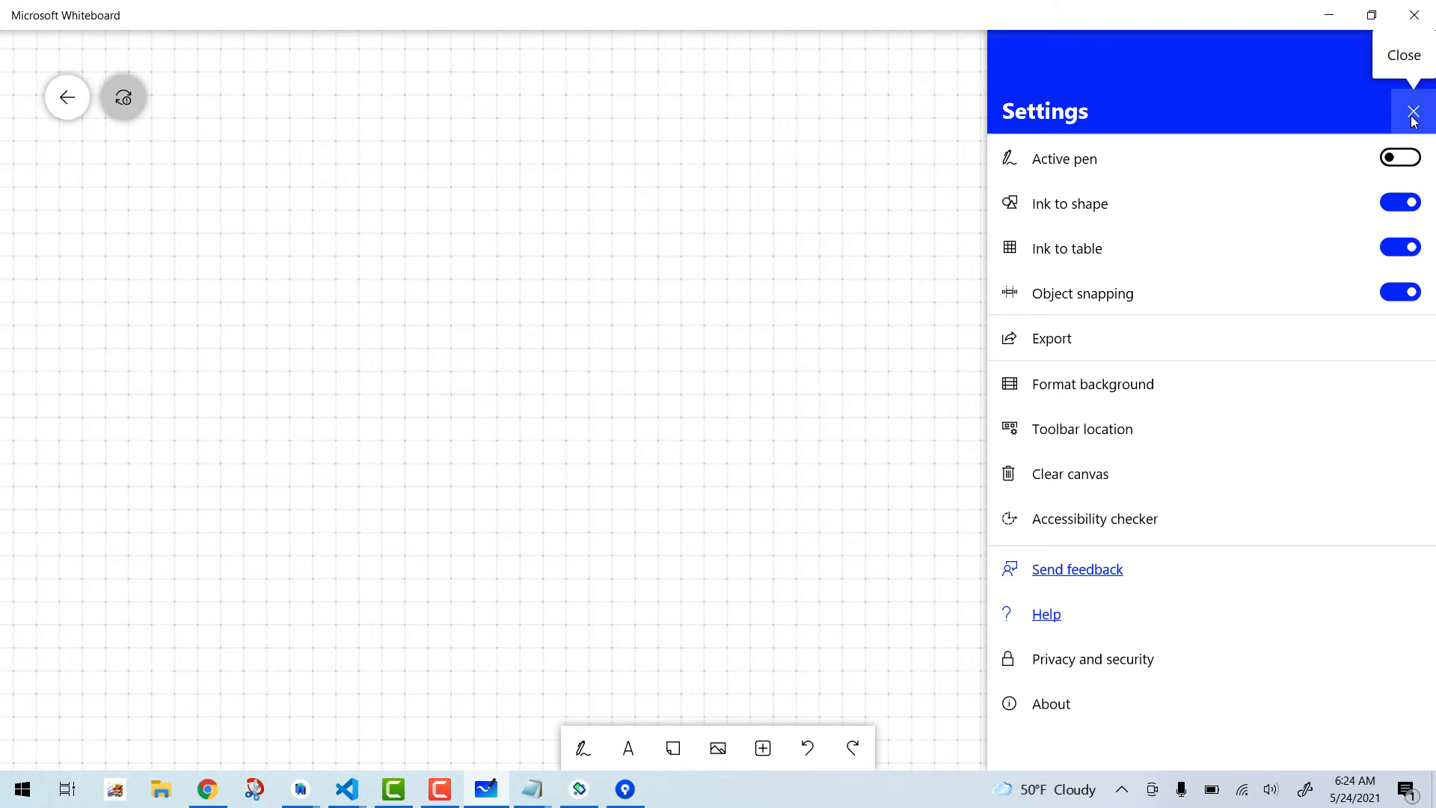
{"action": "left_click", "coordinate": [1412, 111]}
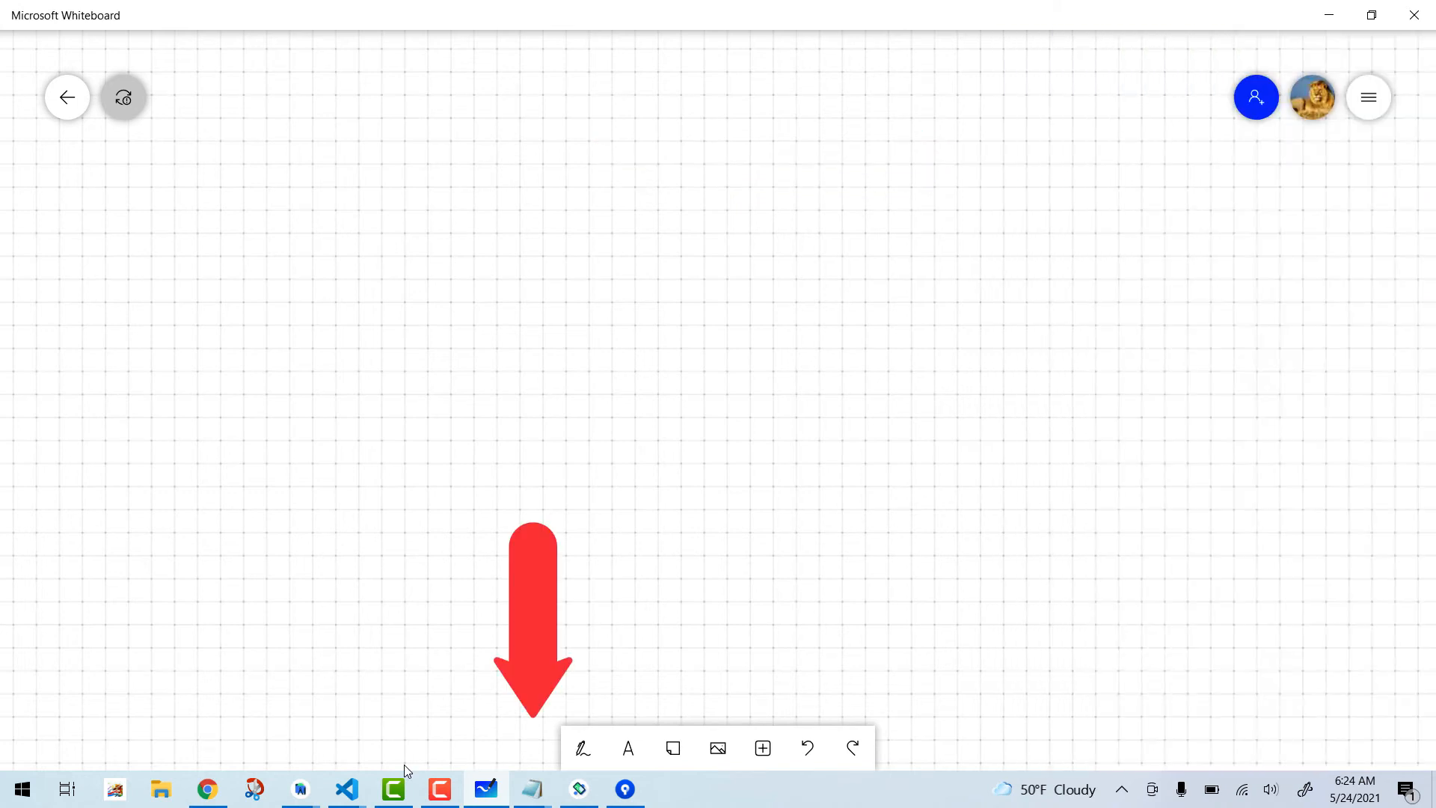
{"action": "mouse_move", "coordinate": [673, 679]}
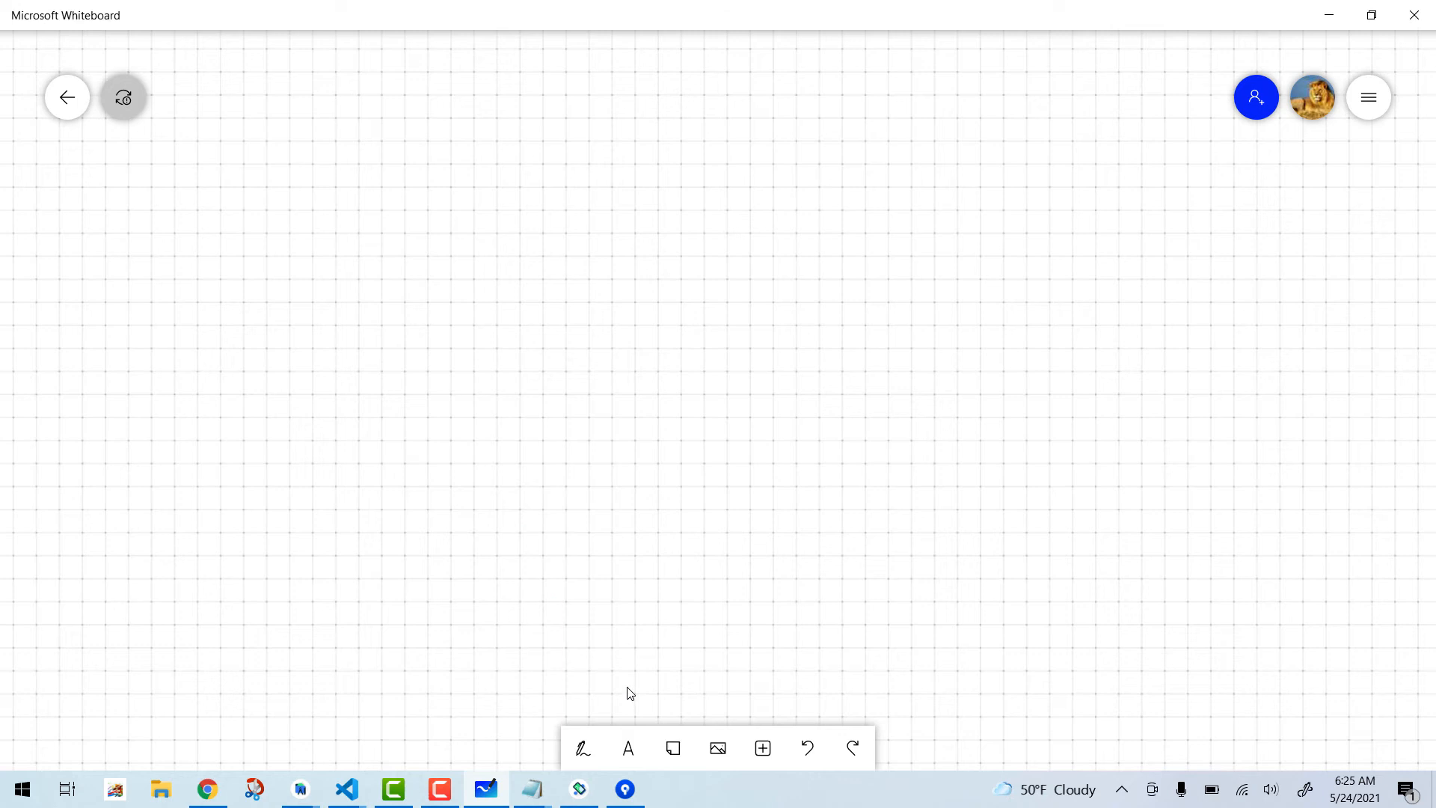
{"action": "mouse_move", "coordinate": [582, 748]}
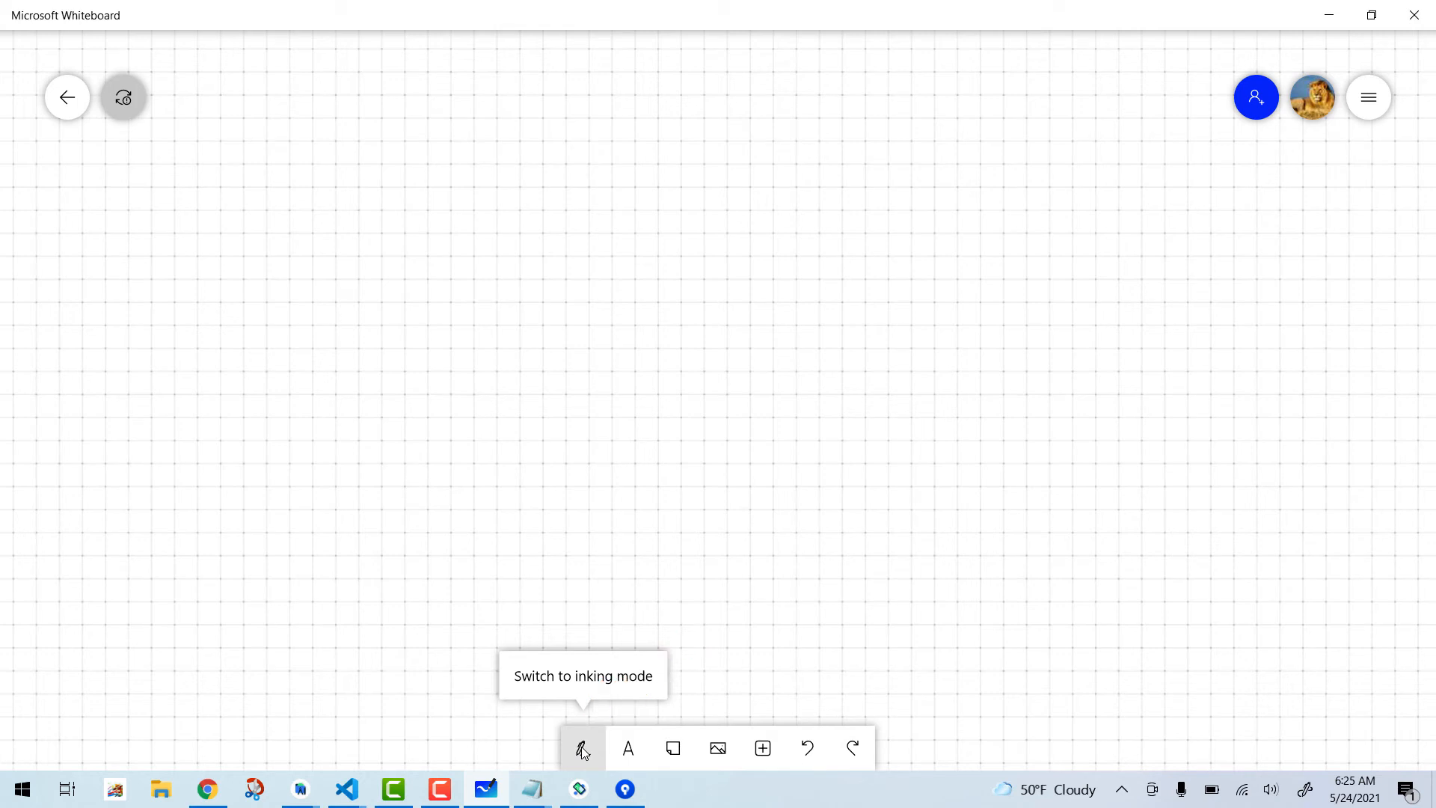
Step: Turn on inking mode and draw a black freehand stroke left of centre
{"action": "left_click", "coordinate": [582, 747]}
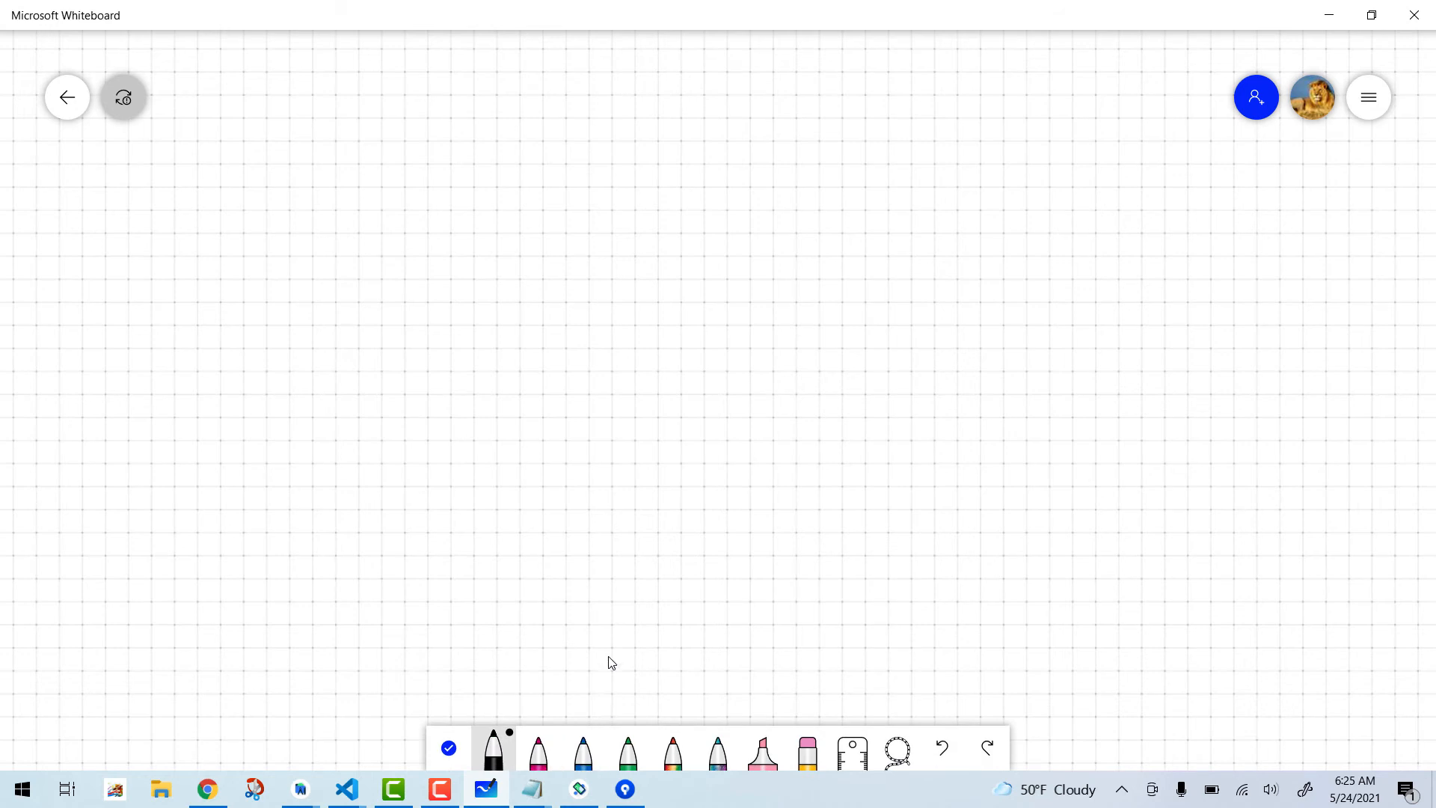
{"action": "mouse_move", "coordinate": [609, 657]}
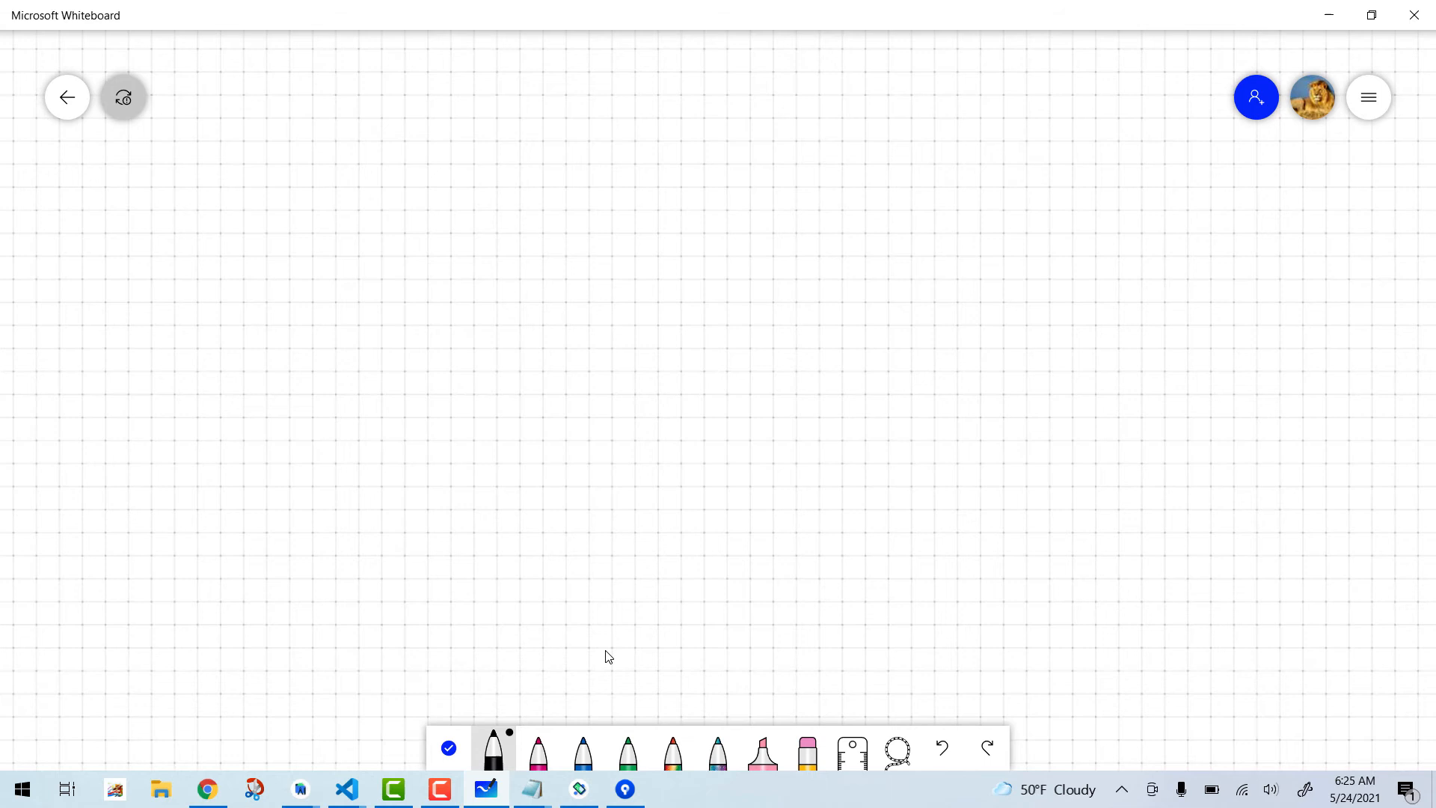
{"action": "mouse_move", "coordinate": [472, 352]}
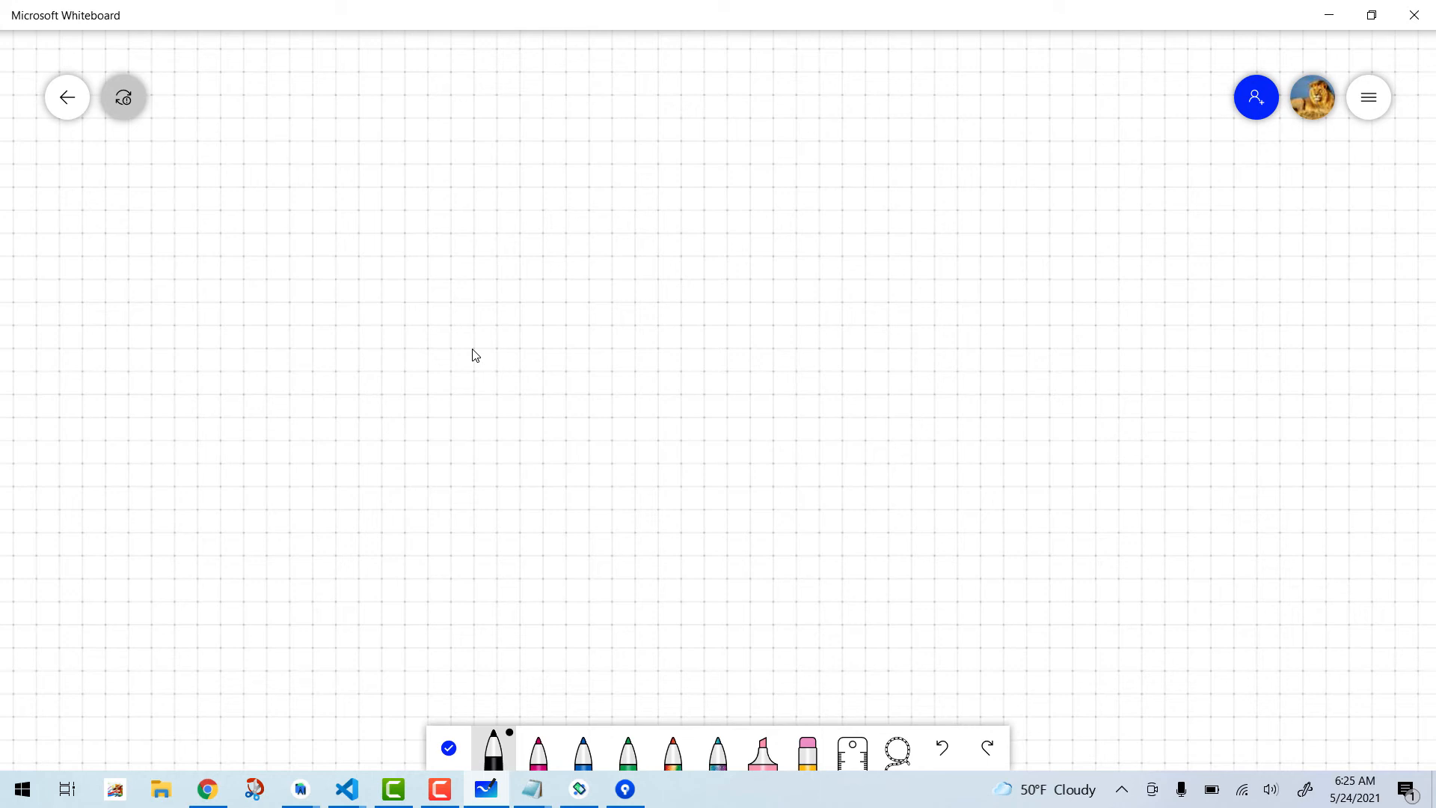
{"action": "left_click_drag", "start_coordinate": [472, 347], "coordinate": [529, 423]}
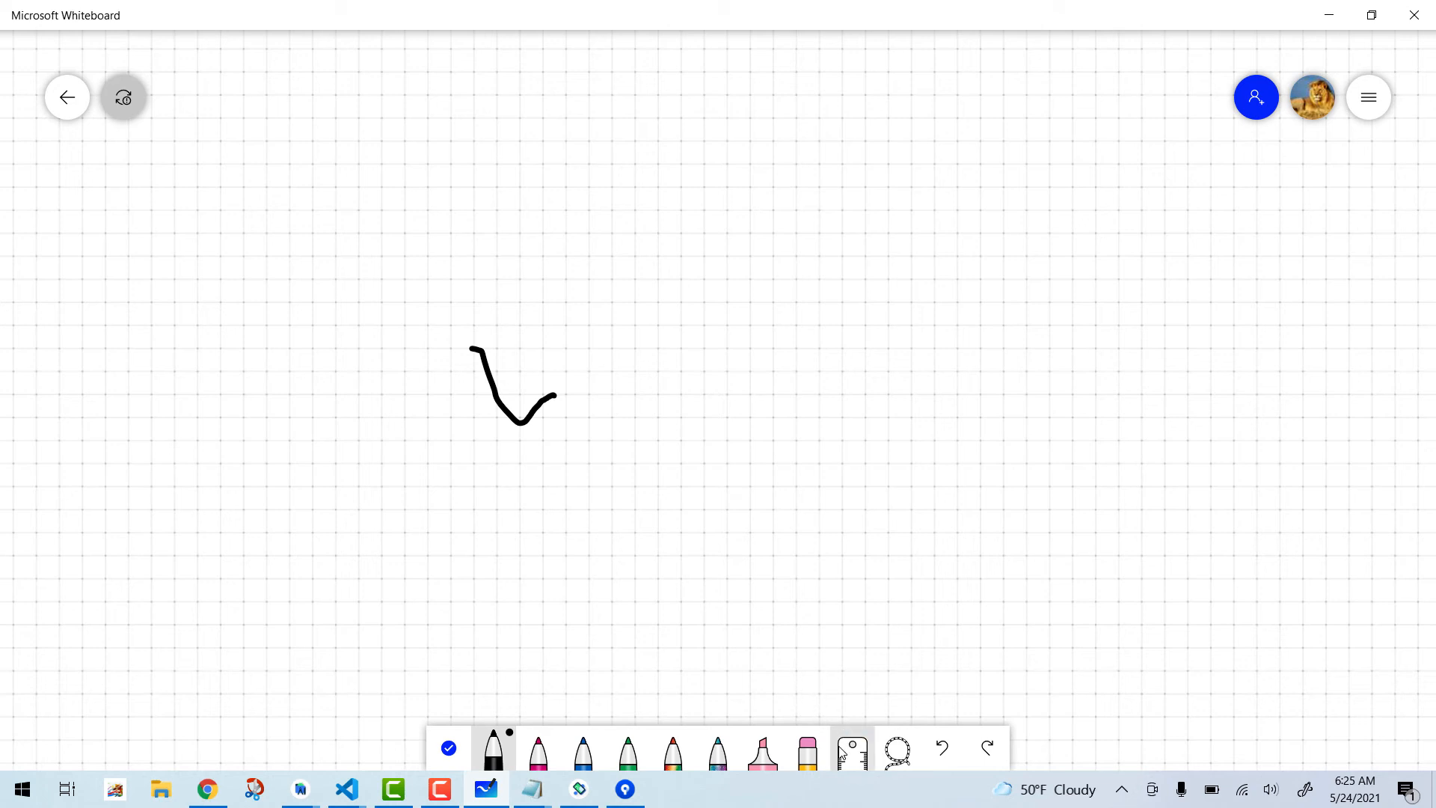
{"action": "mouse_move", "coordinate": [851, 755]}
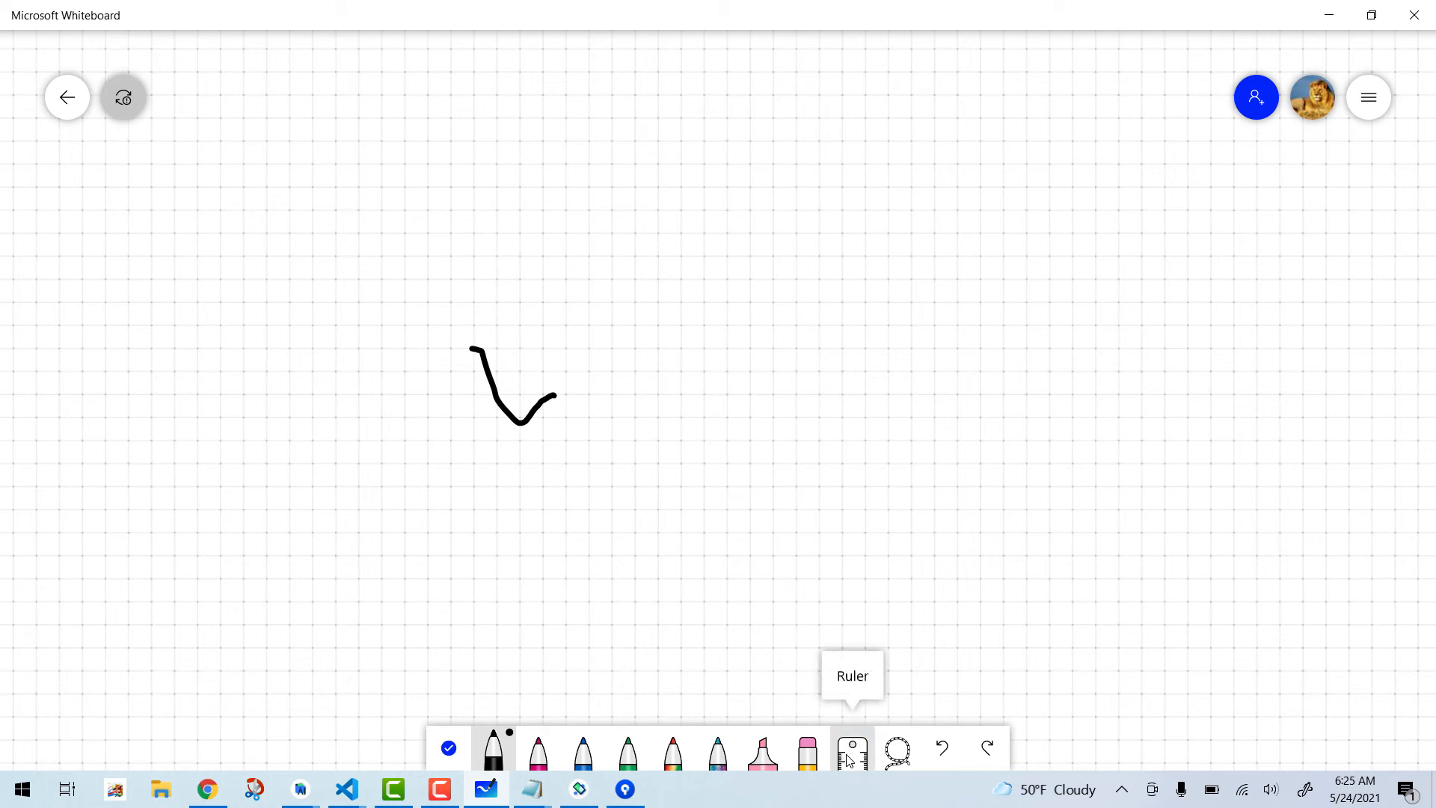
Step: Draw a straight diagonal line along the ruler, then rotate the ruler to 0°
{"action": "left_click", "coordinate": [852, 757]}
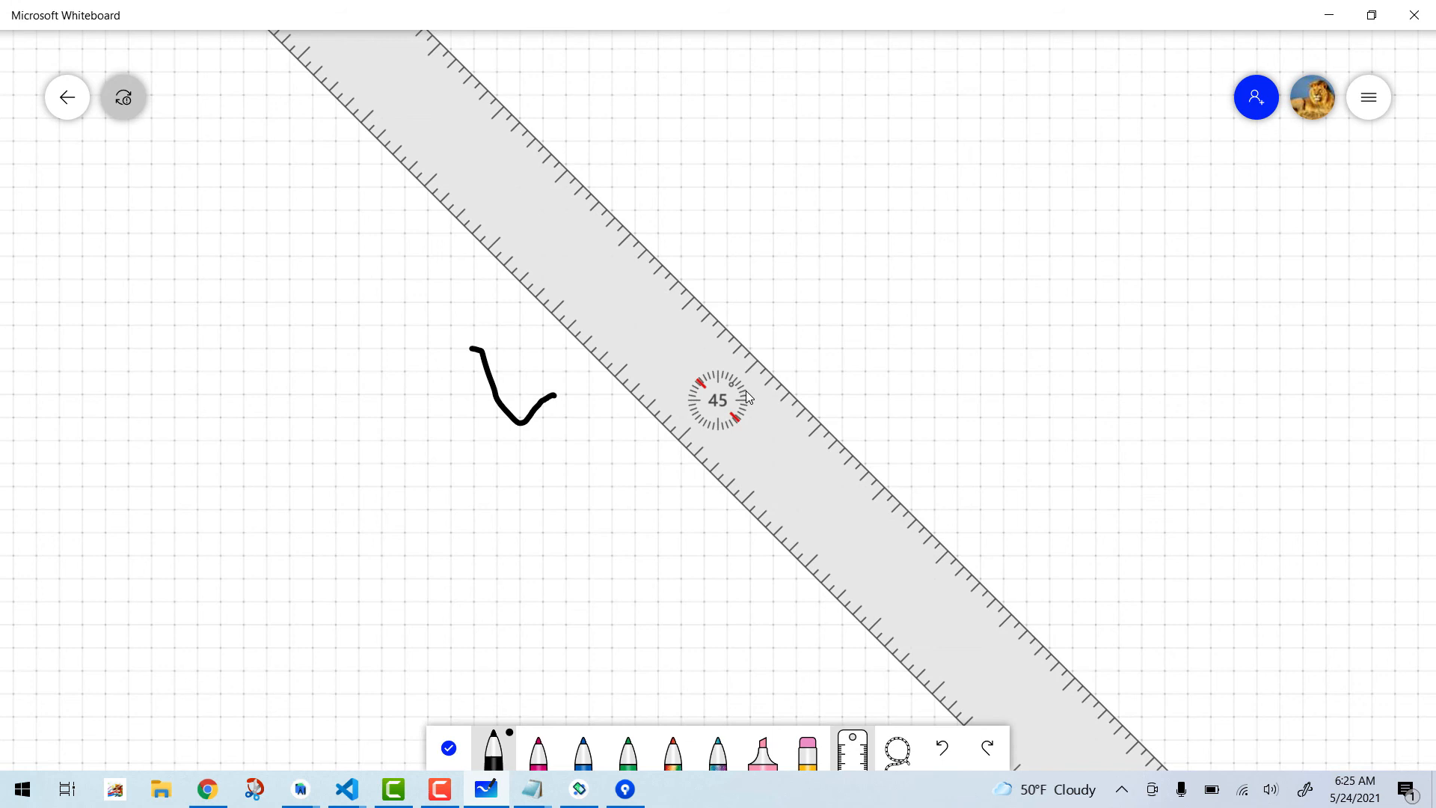
{"action": "mouse_move", "coordinate": [732, 317]}
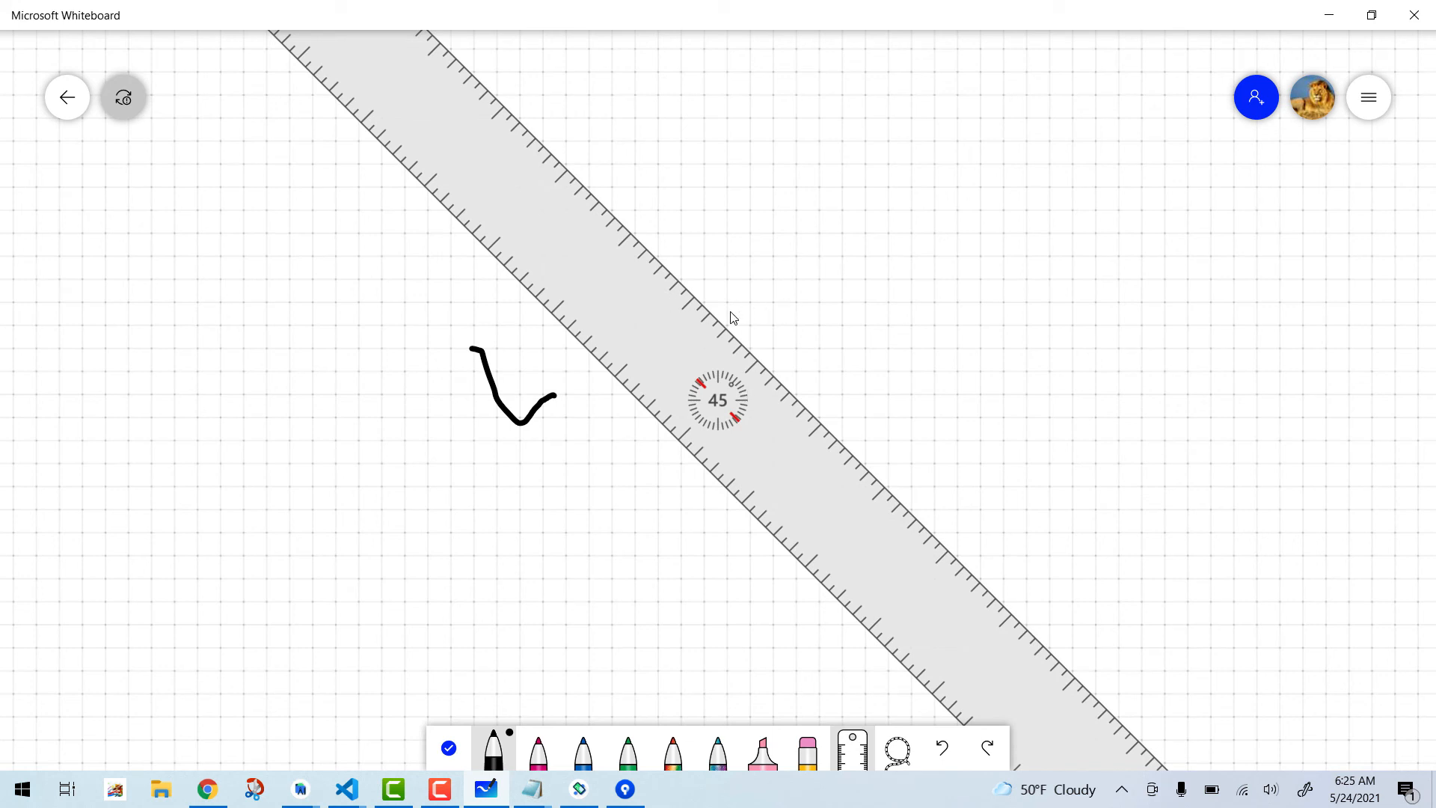
{"action": "mouse_move", "coordinate": [721, 328]}
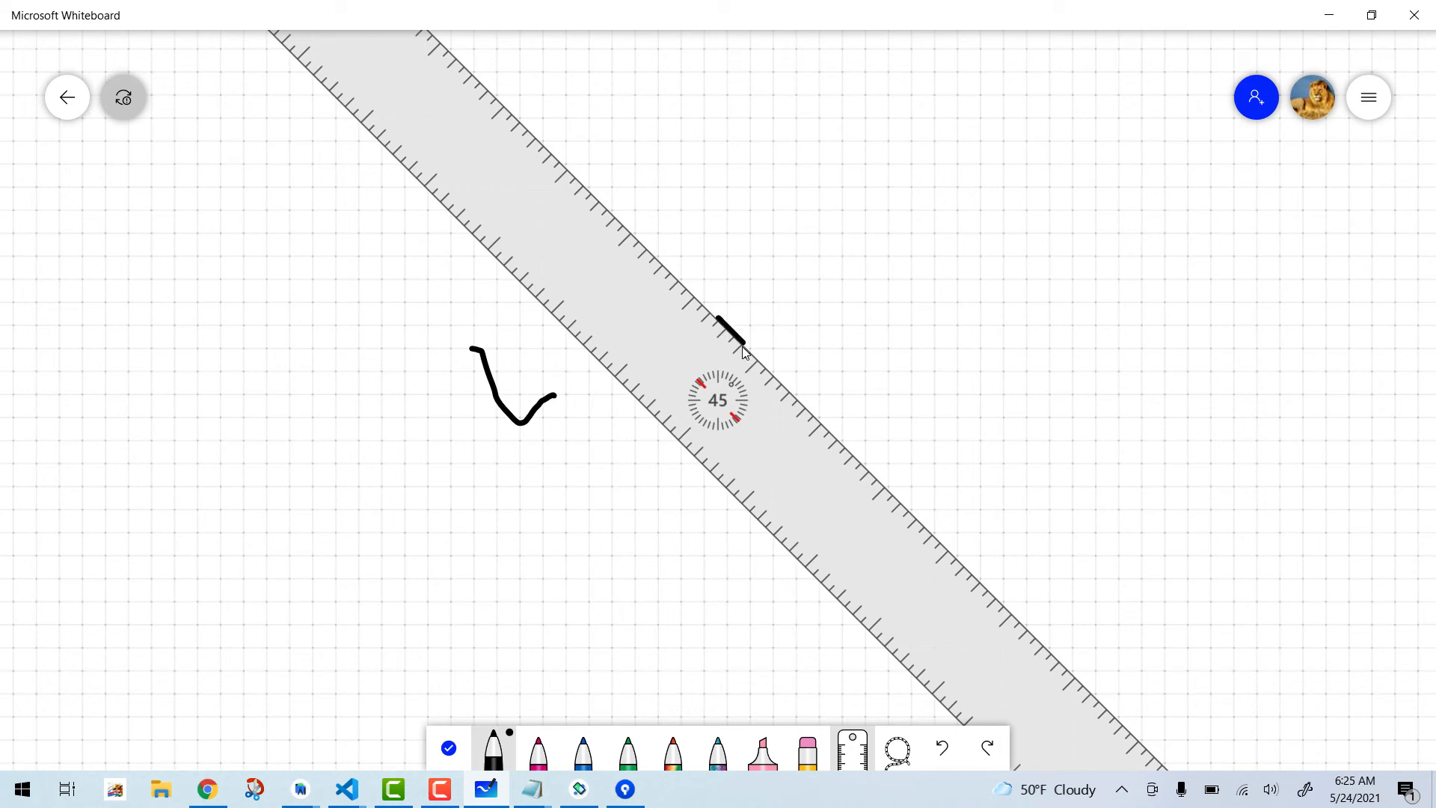
{"action": "left_click_drag", "start_coordinate": [728, 327], "coordinate": [838, 439]}
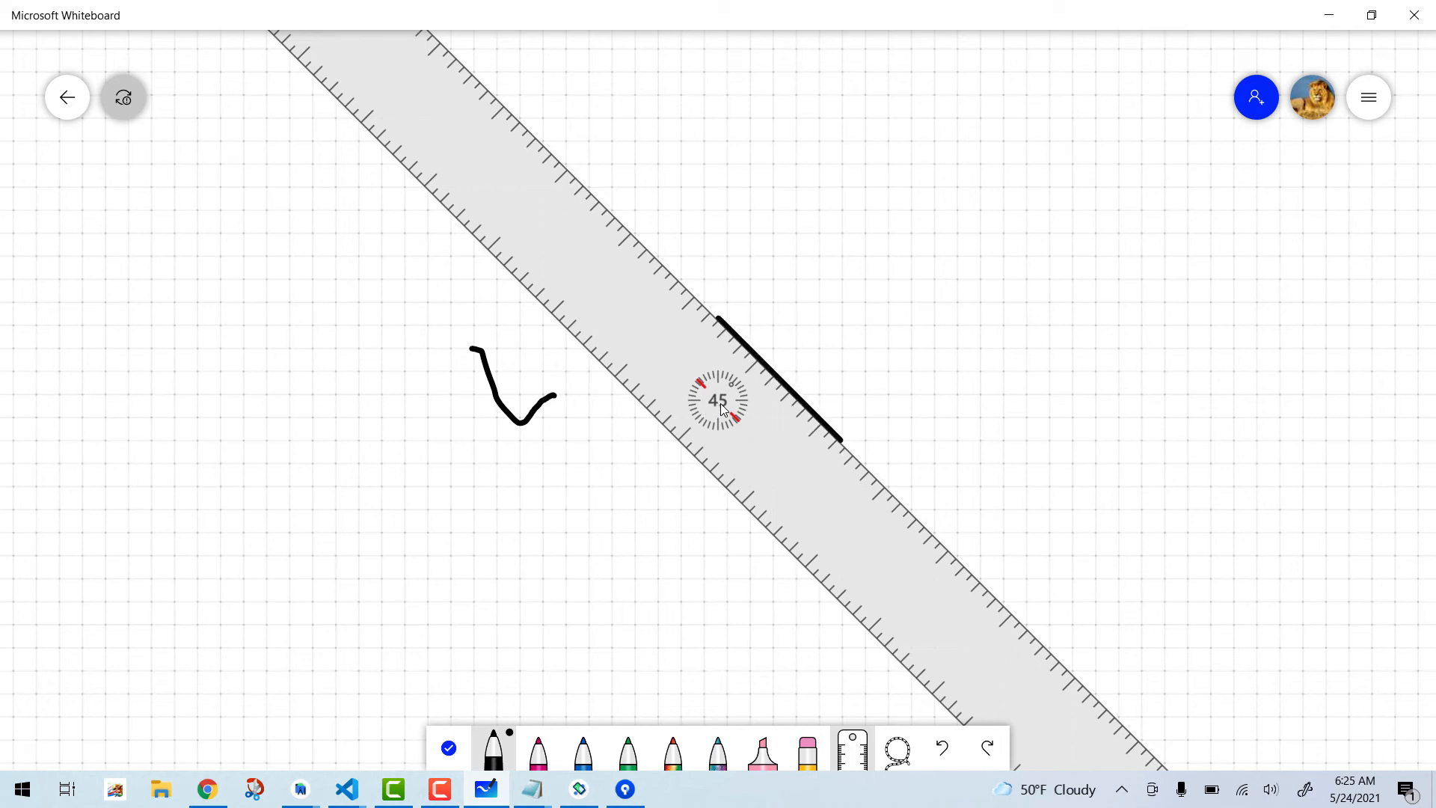
{"action": "mouse_move", "coordinate": [724, 396]}
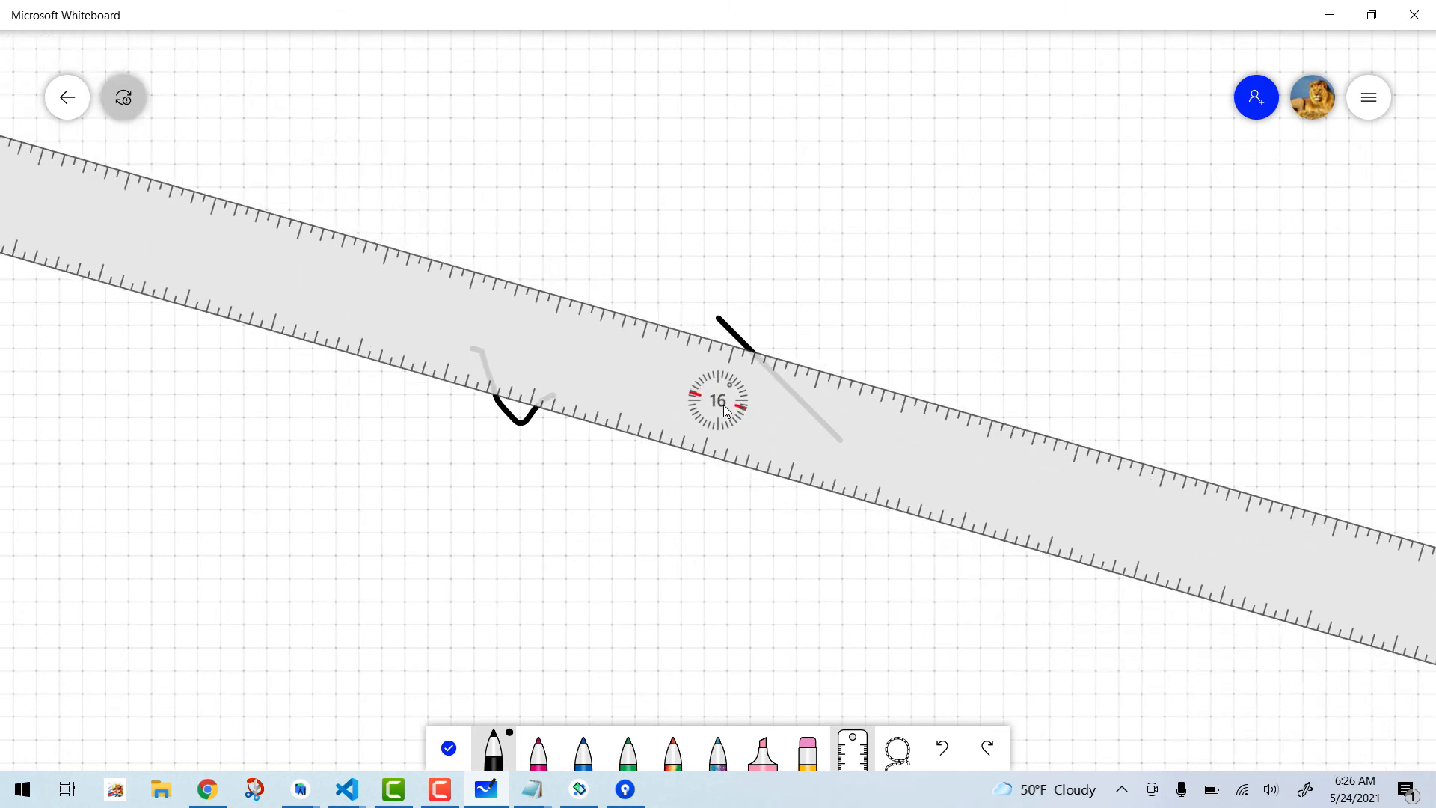
{"action": "left_click_drag", "start_coordinate": [717, 400], "coordinate": [717, 400]}
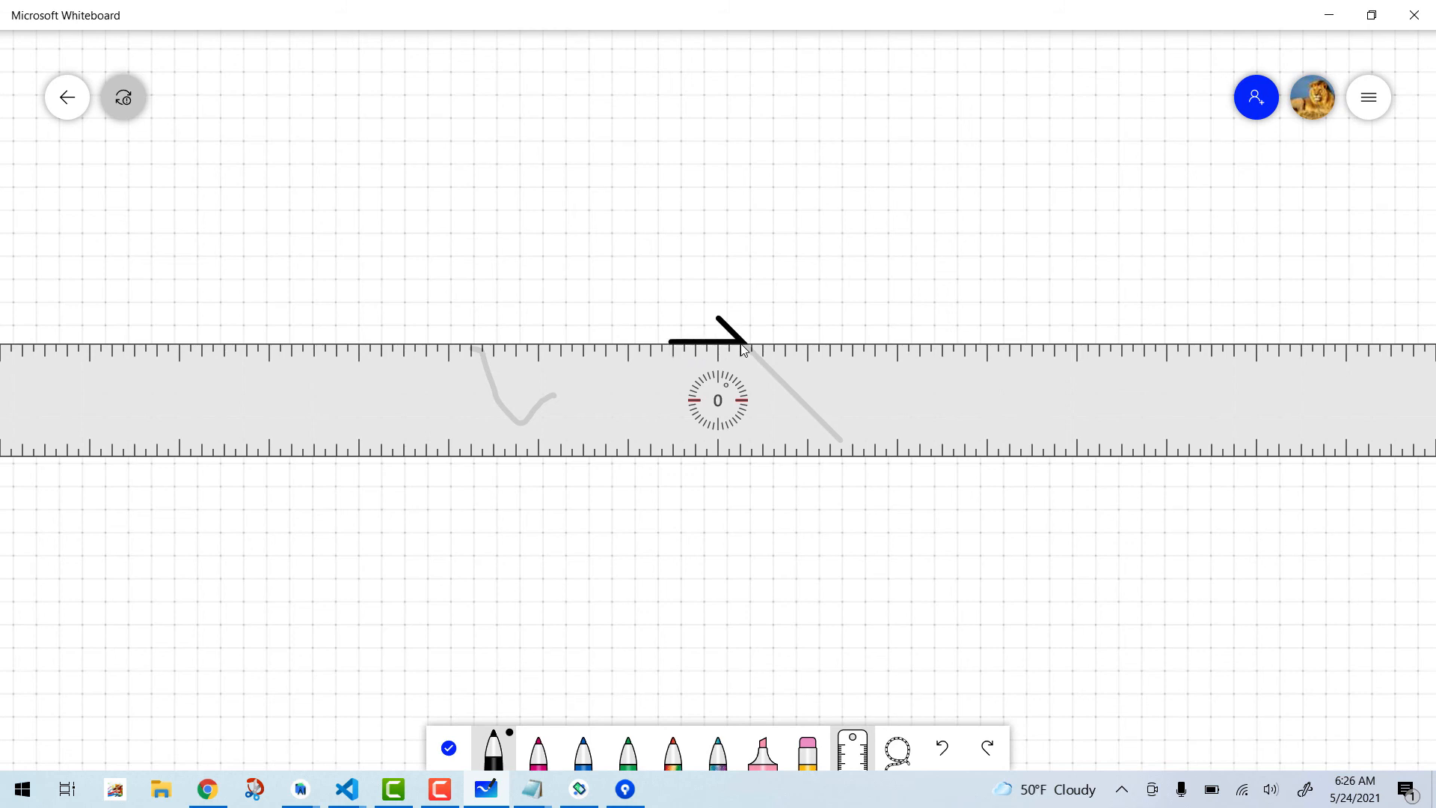
{"action": "mouse_move", "coordinate": [896, 750]}
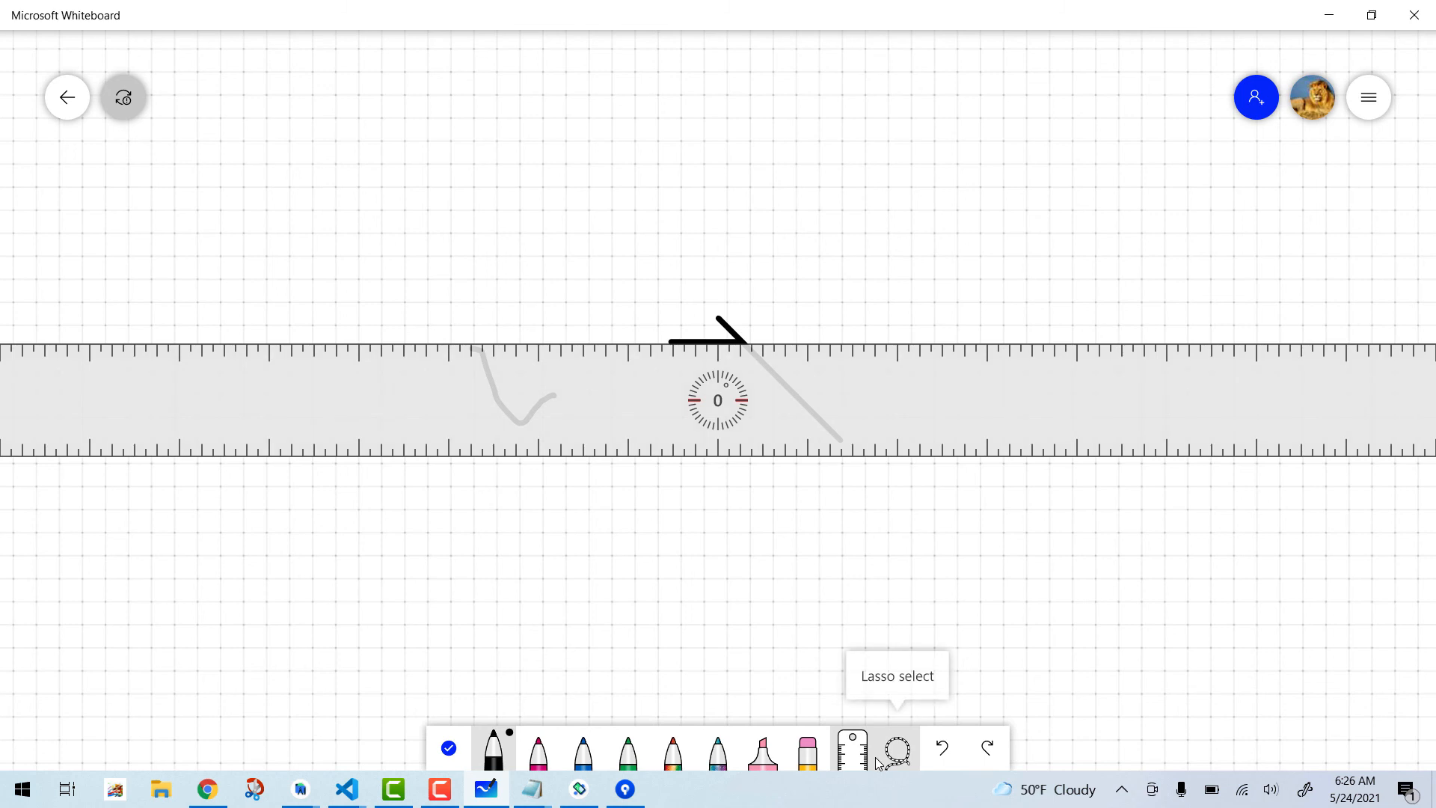
{"action": "mouse_move", "coordinate": [852, 763]}
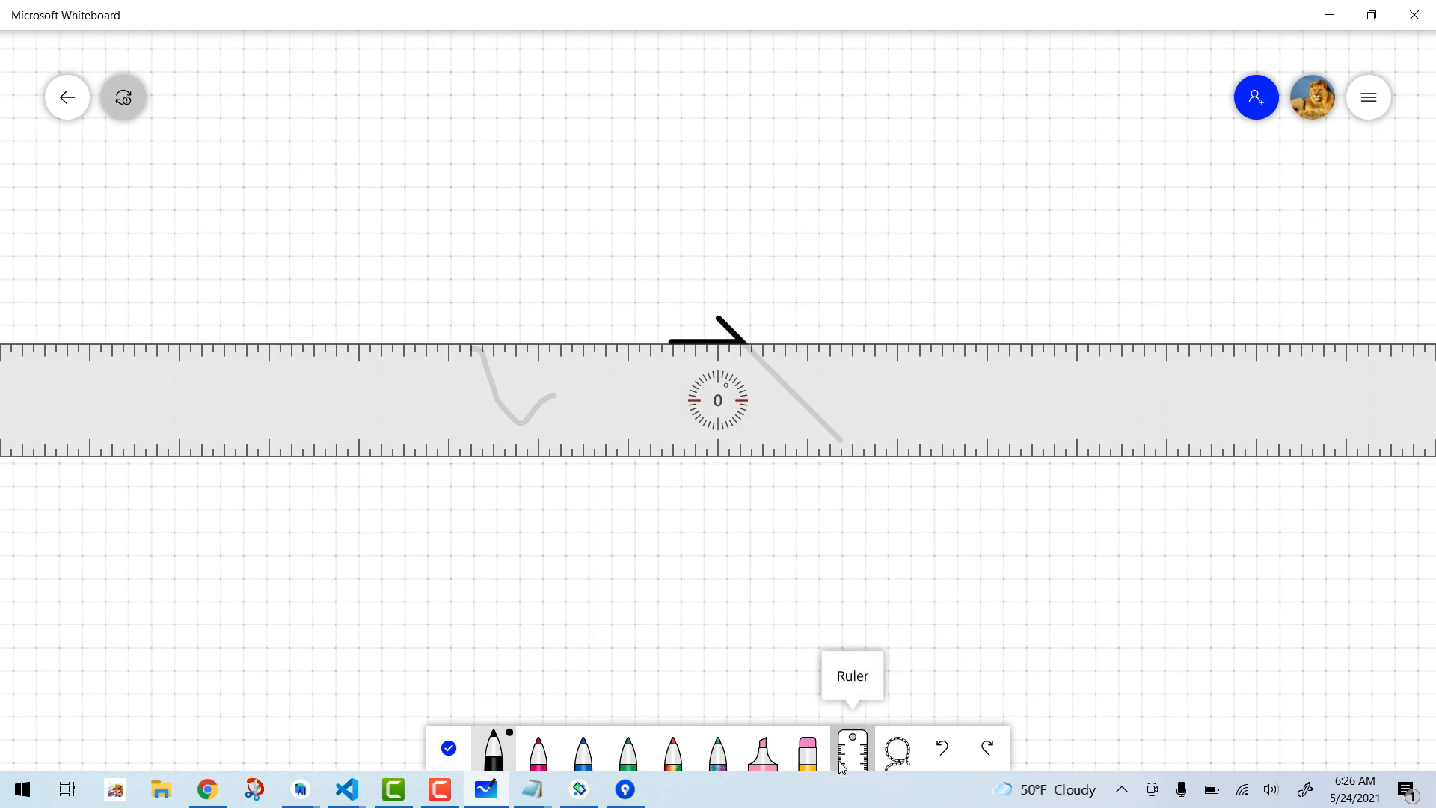